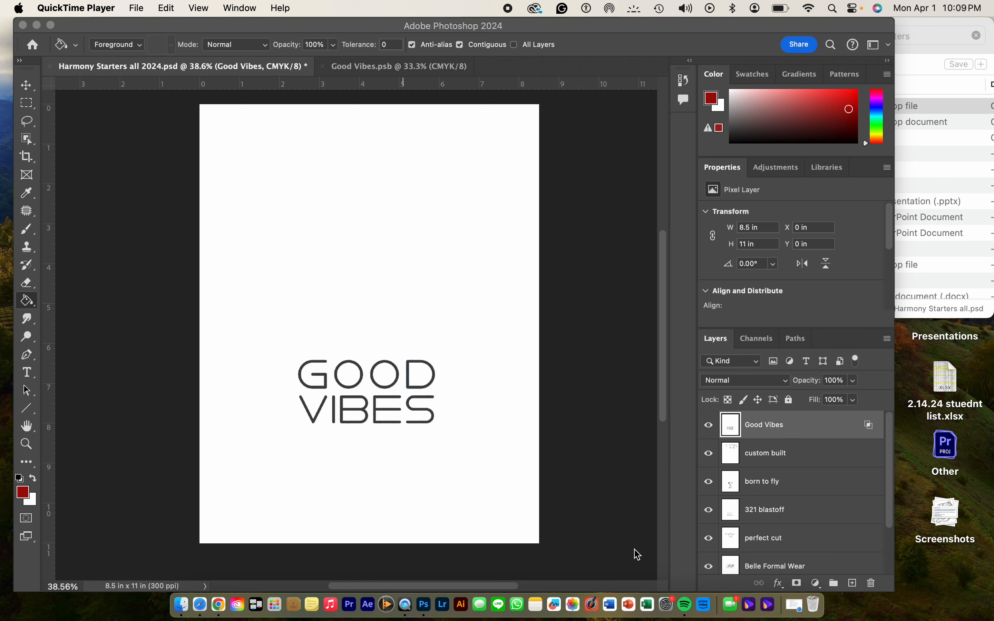
pyautogui.moveTo(730, 479)
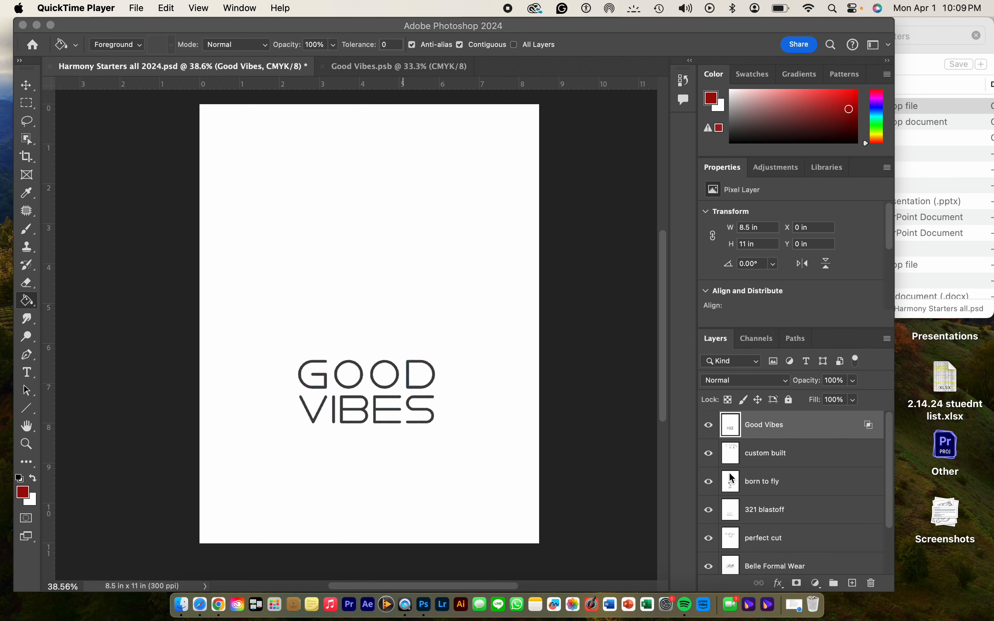
# Solo the born to fly layer so only the BORN TO FLY design is visible.
pyautogui.scroll(-3)
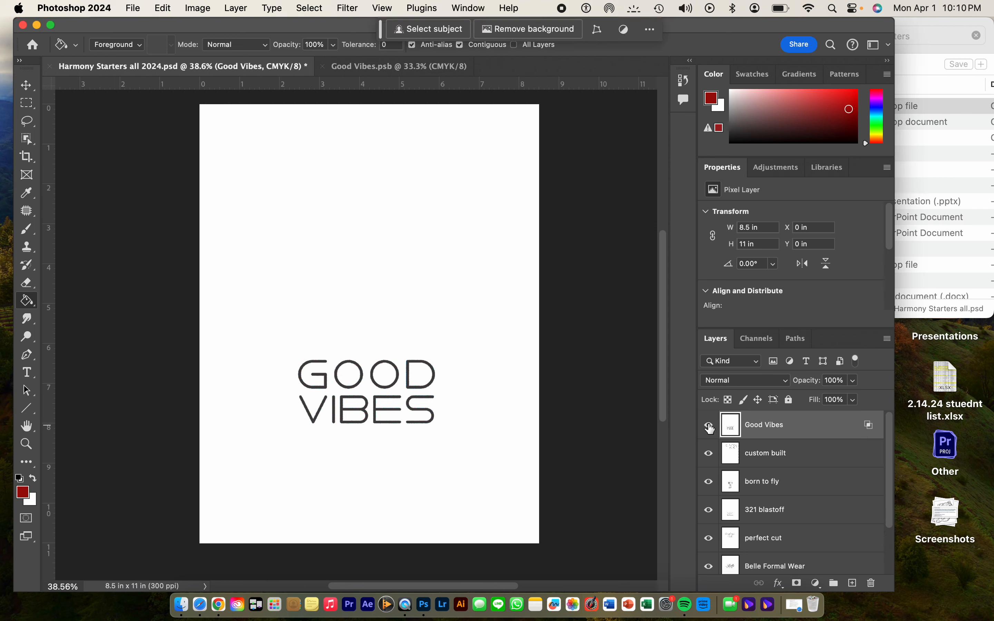
pyautogui.click(708, 425)
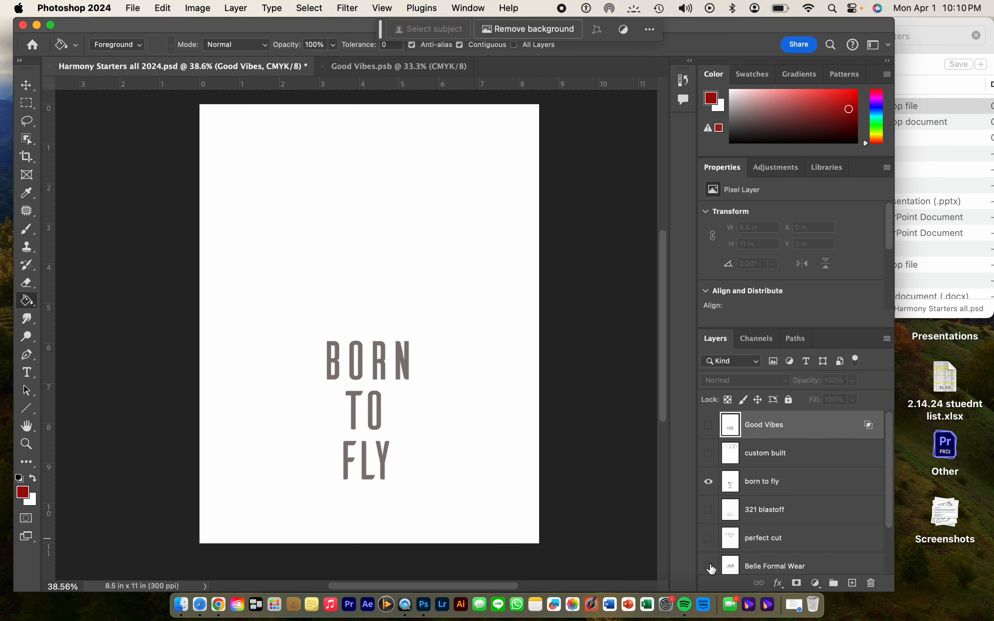
pyautogui.moveTo(734, 485)
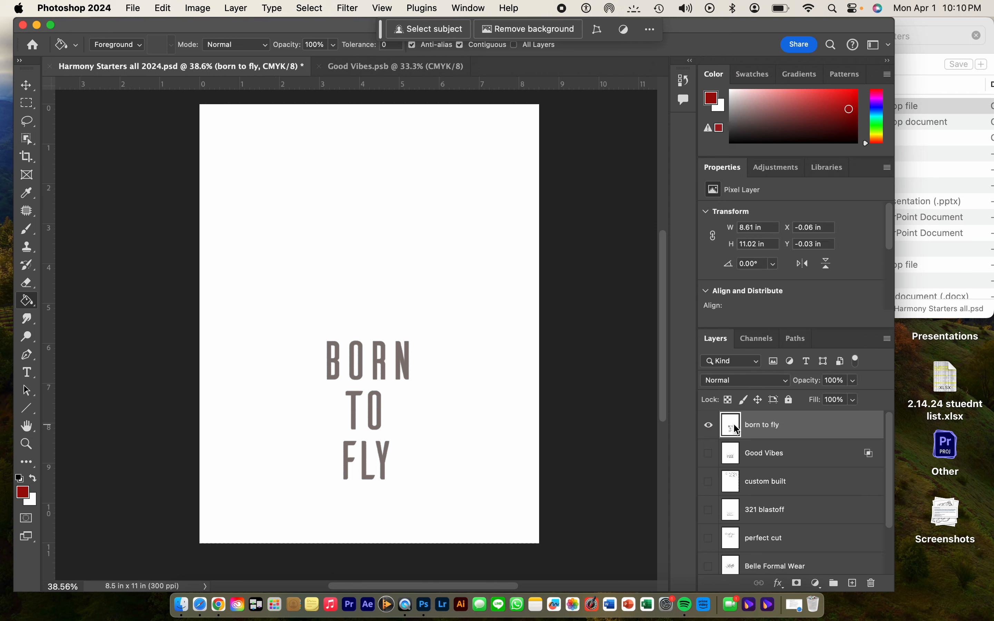
pyautogui.moveTo(730, 424)
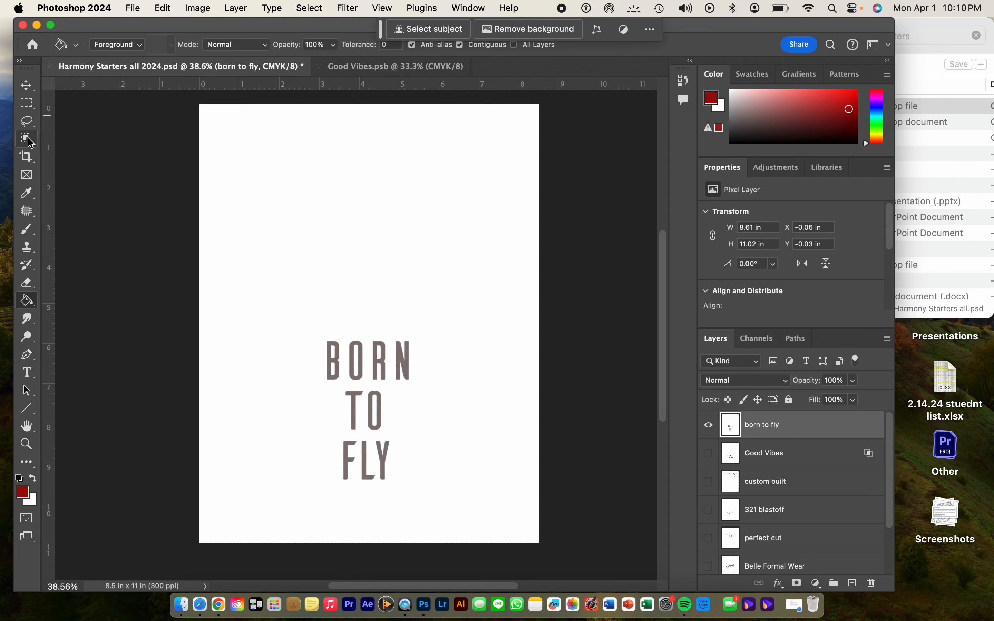
# Select the BORN TO FLY letters with the Object Selection Tool.
pyautogui.click(27, 138)
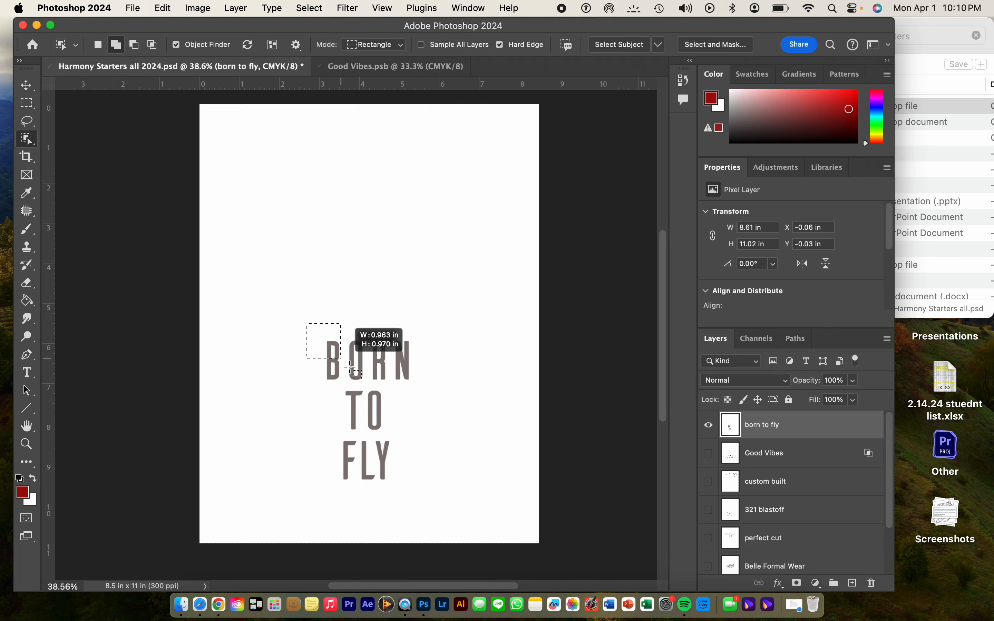
pyautogui.moveTo(324, 350); pyautogui.dragTo(433, 499)
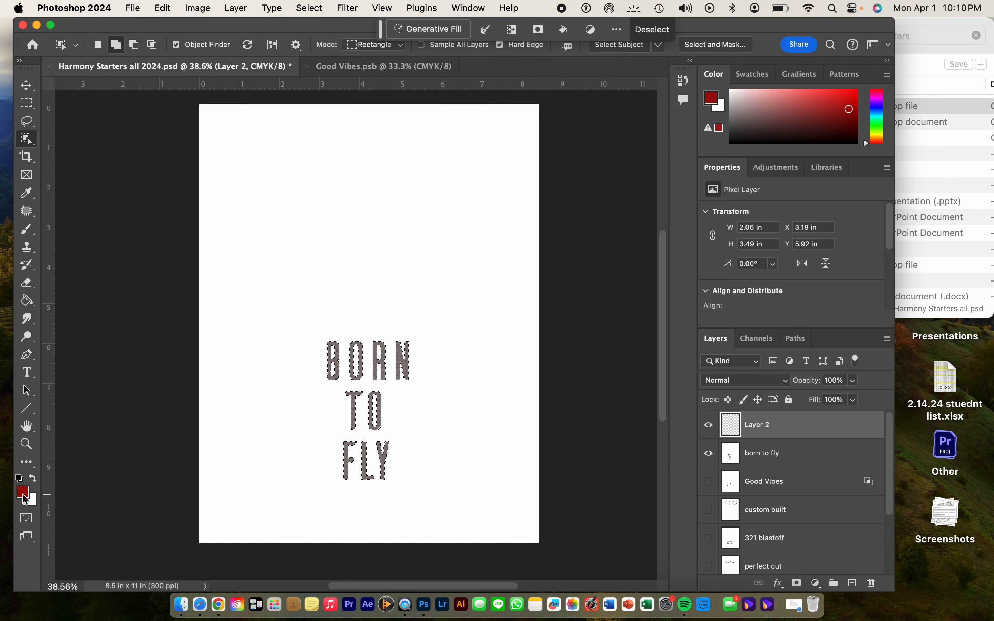
pyautogui.moveTo(22, 493)
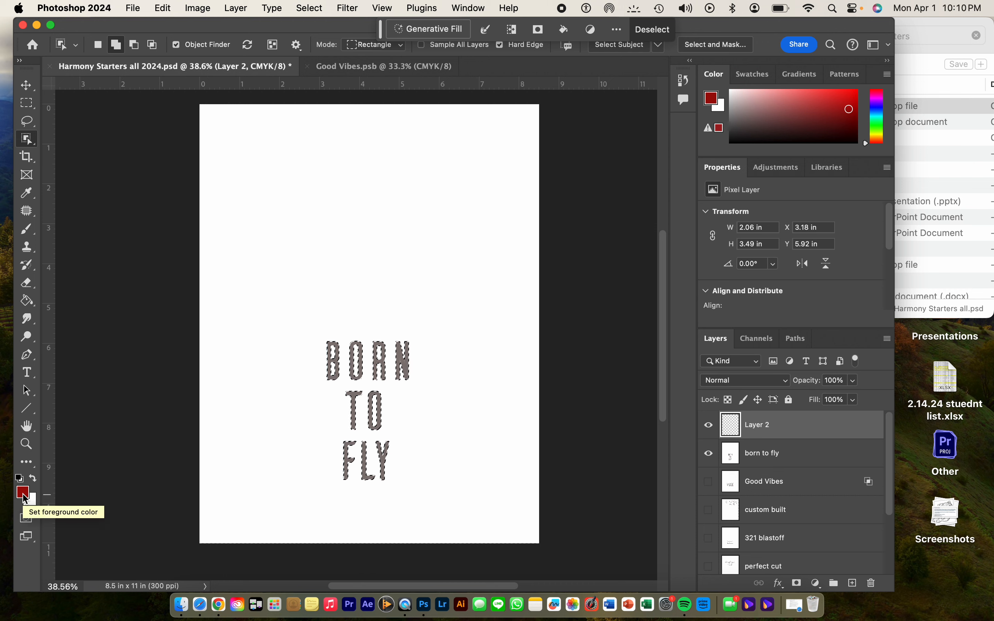
pyautogui.moveTo(27, 300)
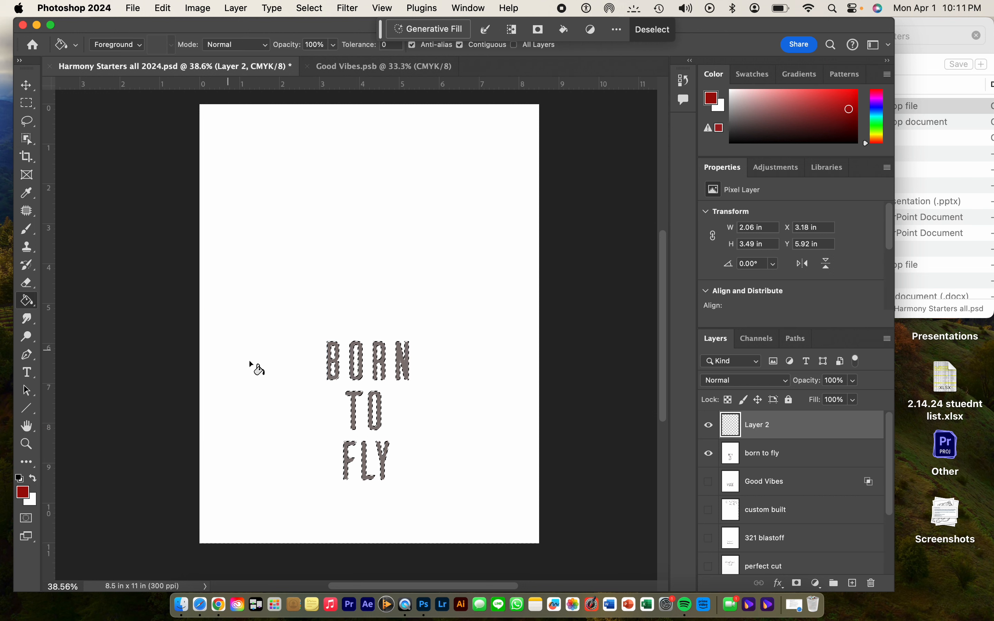
# Fill the selected lettering with red on Layer 2 using the Paint Bucket.
pyautogui.click(330, 370)
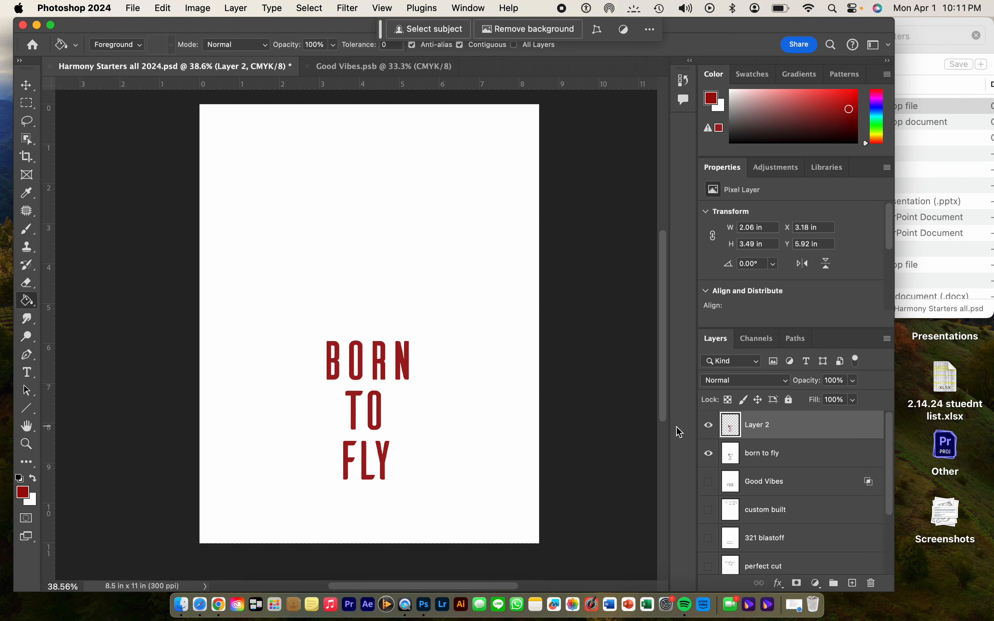
# Hide the original gray born to fly layer and add new blank layers.
pyautogui.click(709, 453)
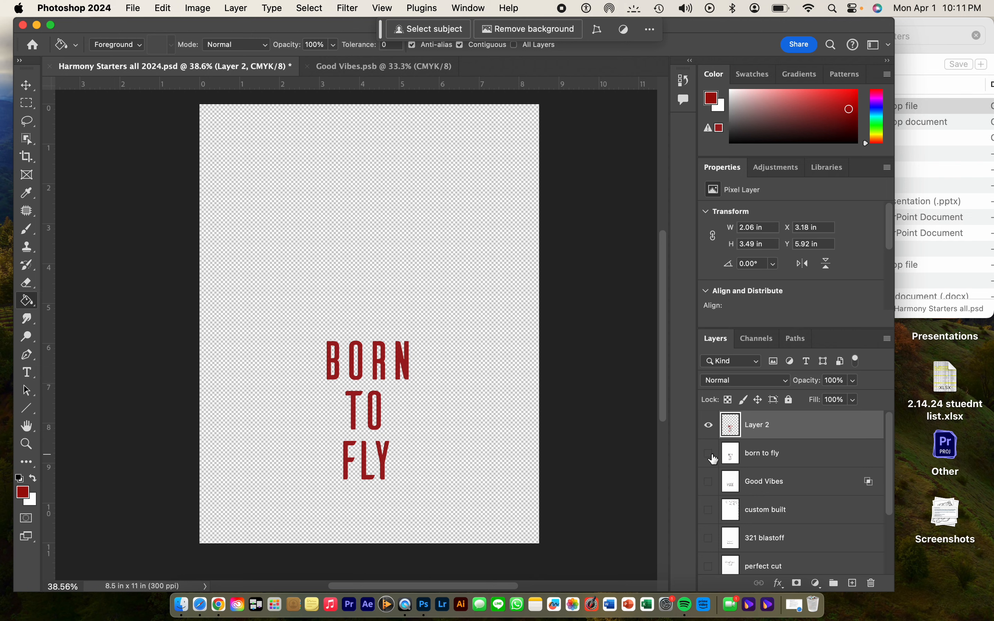
pyautogui.moveTo(710, 456)
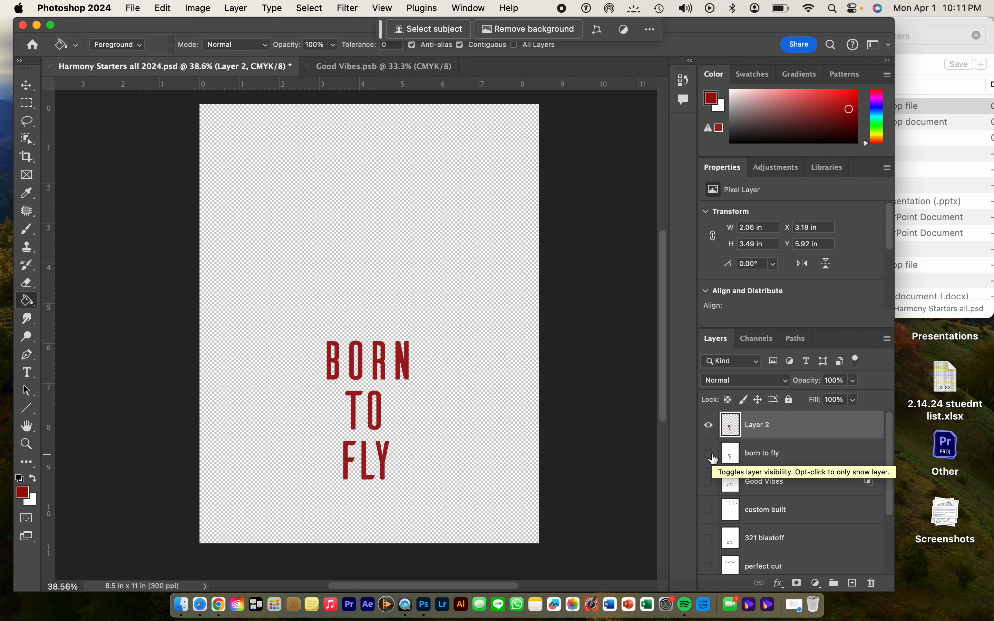
pyautogui.moveTo(755, 456)
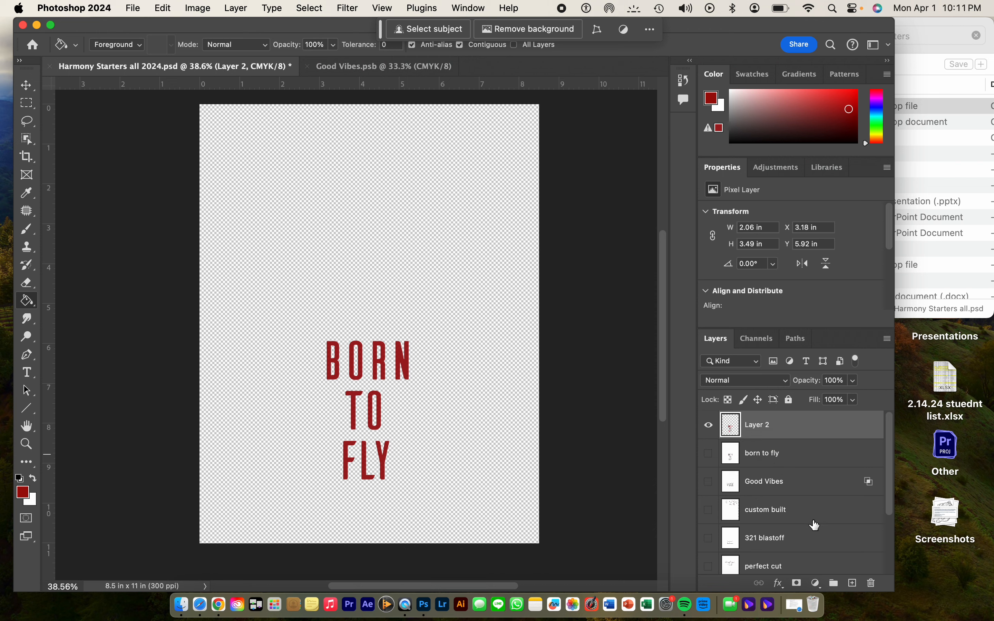
pyautogui.click(851, 583)
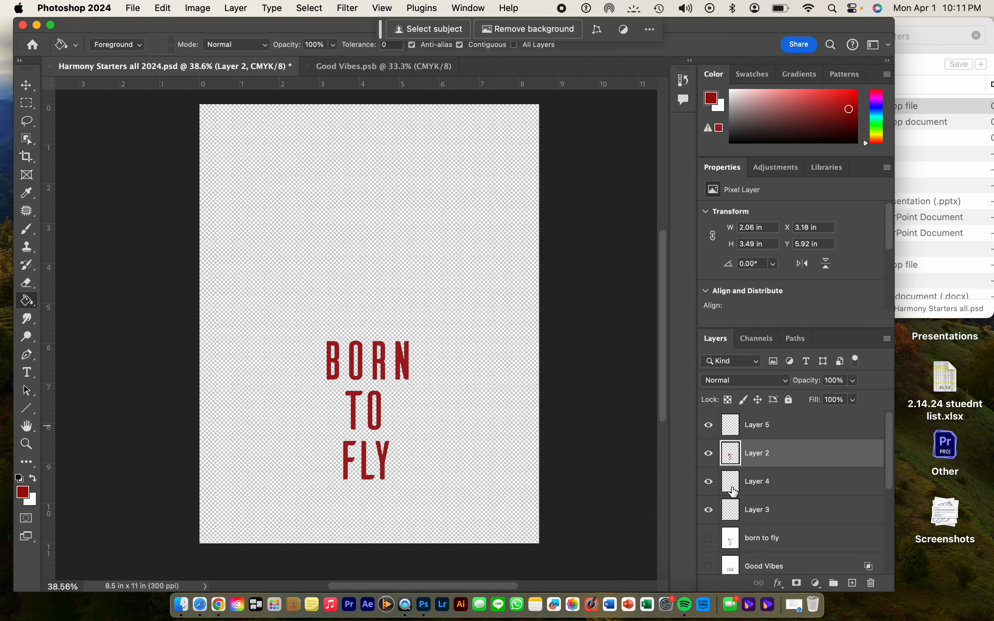
pyautogui.moveTo(734, 486)
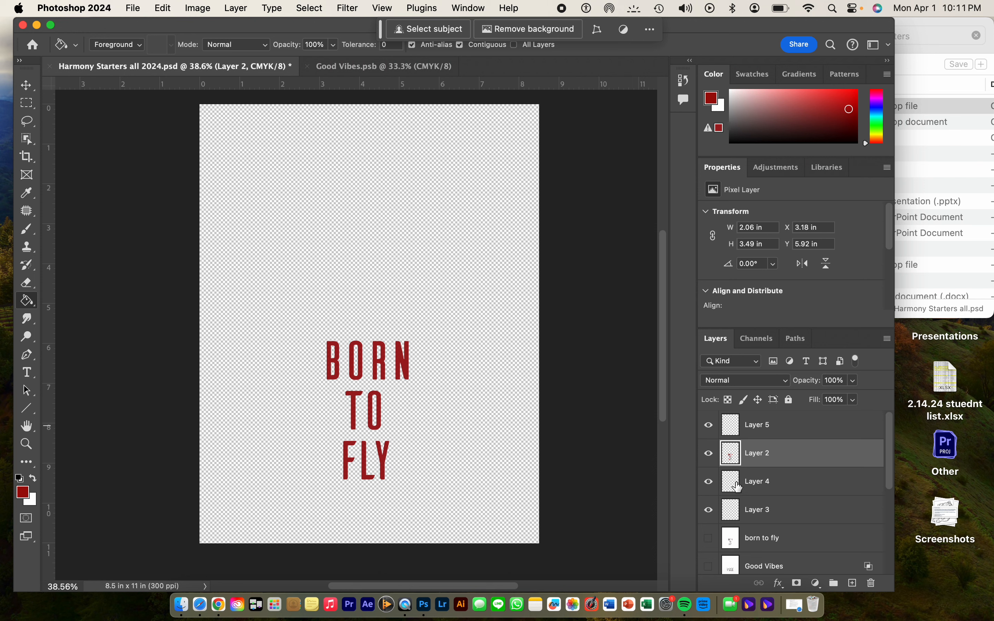
pyautogui.moveTo(730, 509)
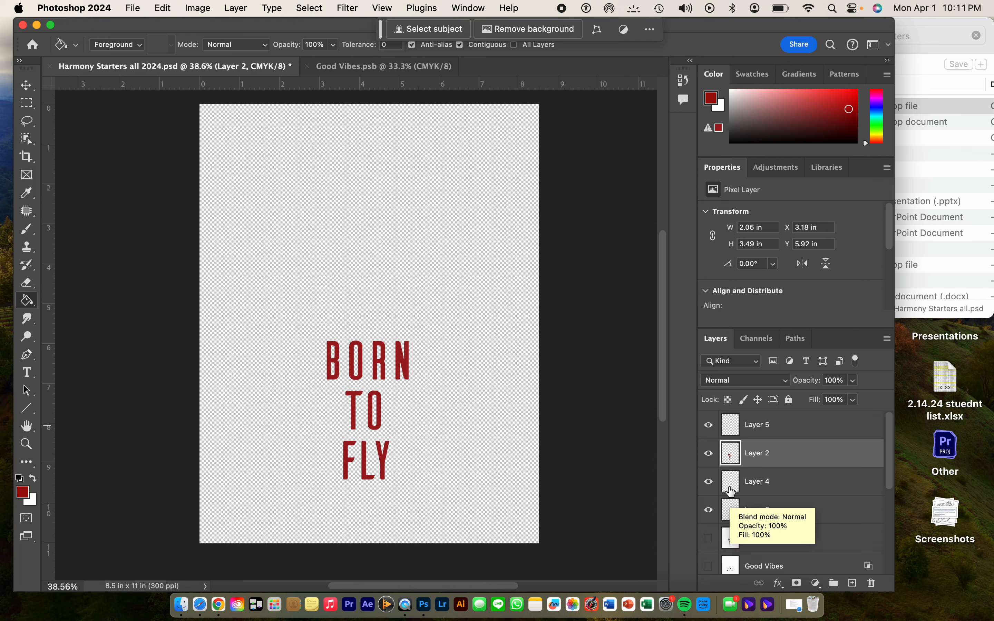
pyautogui.moveTo(730, 488)
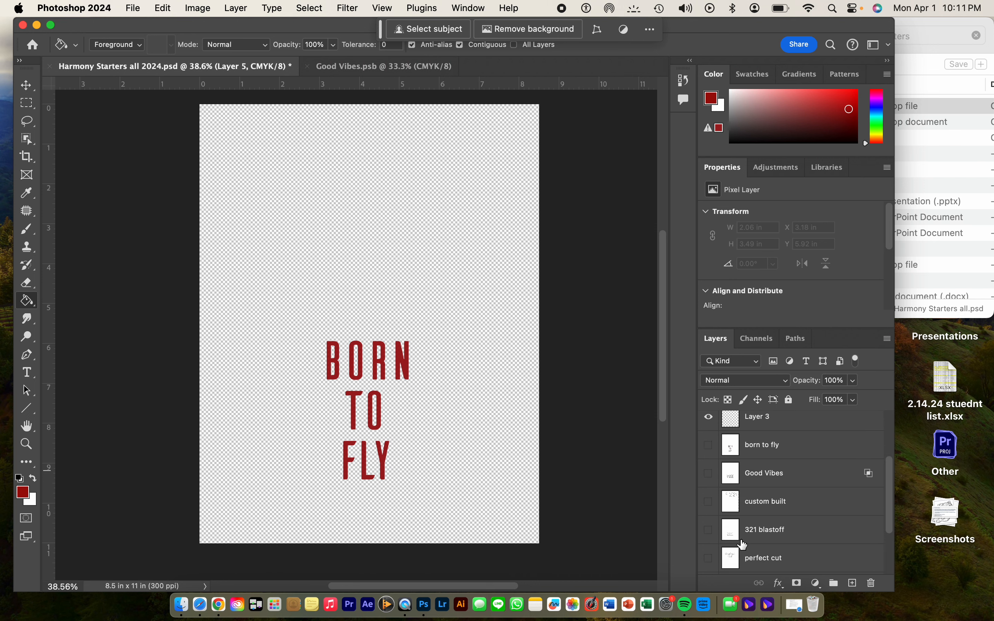
# Collect the selected starter design layers into Group 1.
pyautogui.scroll(-3)
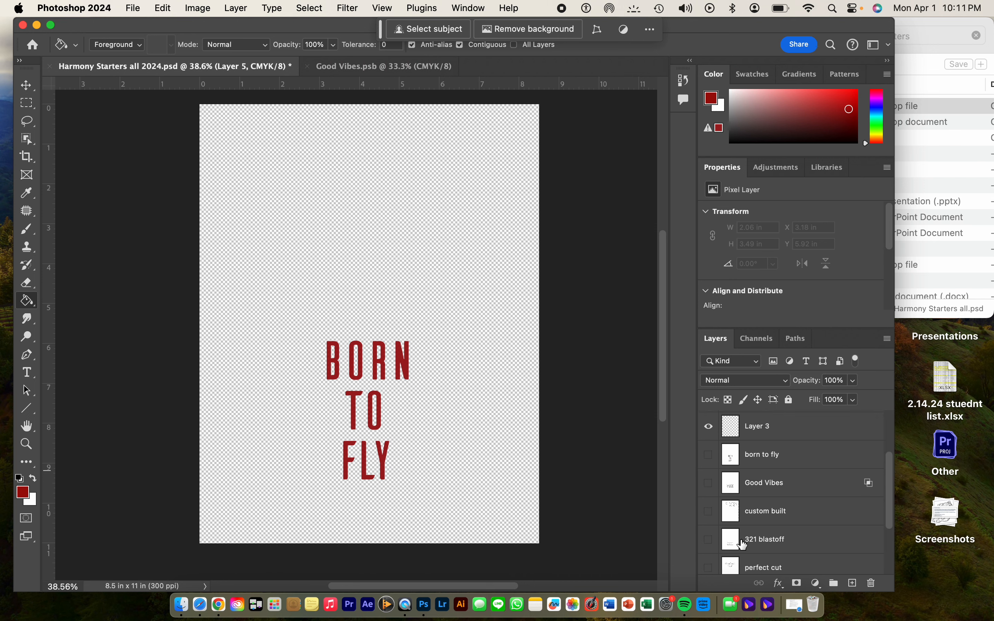
pyautogui.moveTo(757, 462)
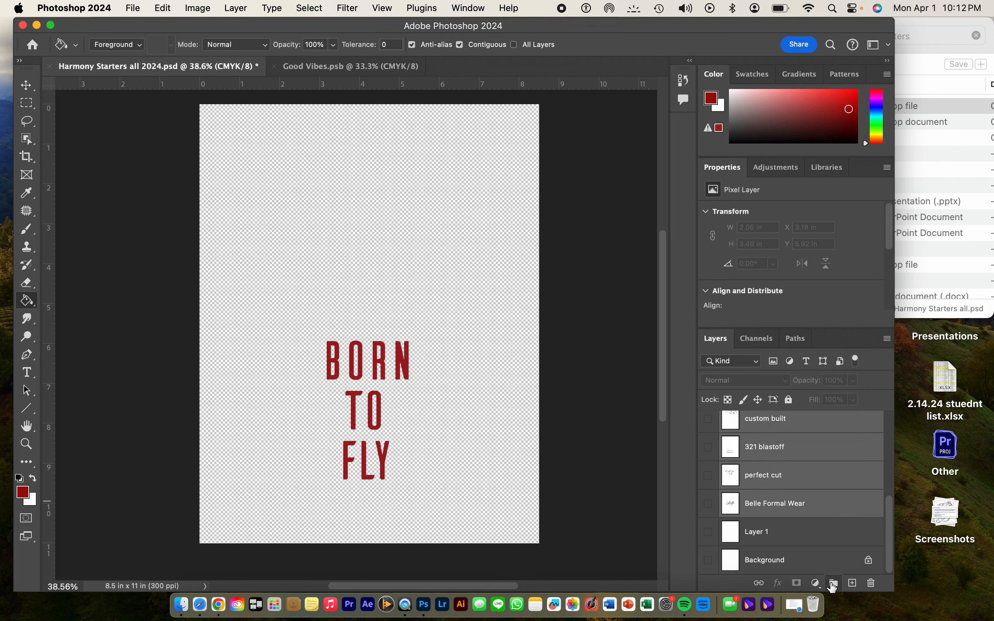
pyautogui.click(833, 584)
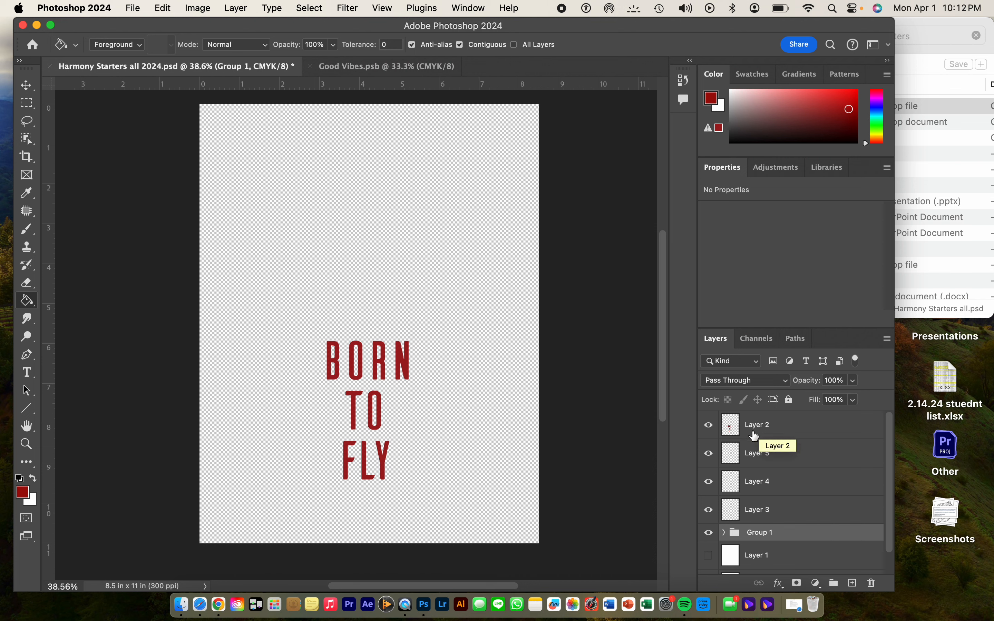
# Rename Layer 2 to Born to Fly.
pyautogui.doubleClick(757, 424)
pyautogui.write('Born to Fly')
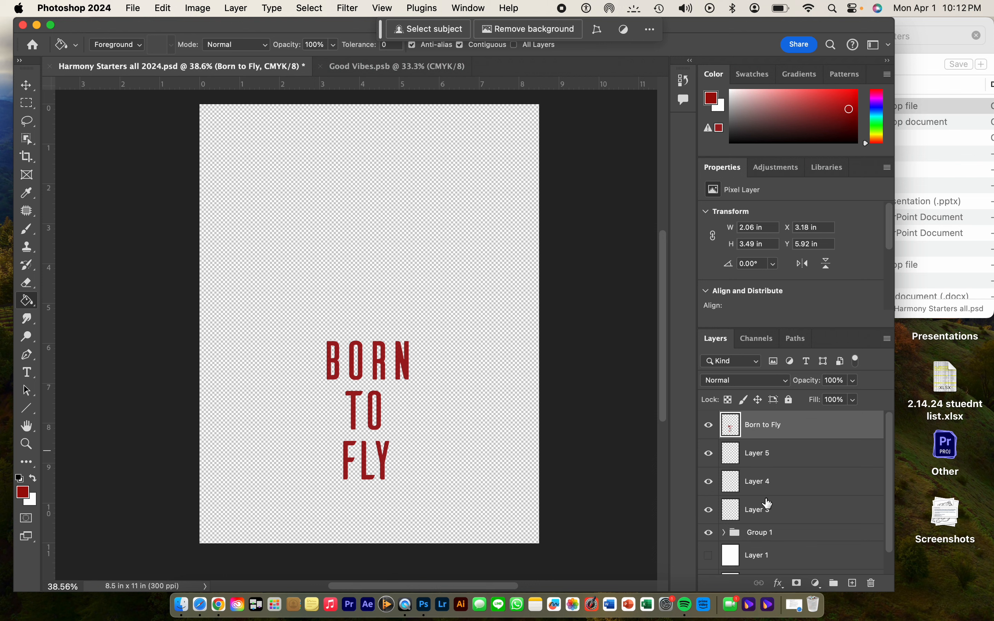
pyautogui.moveTo(768, 498)
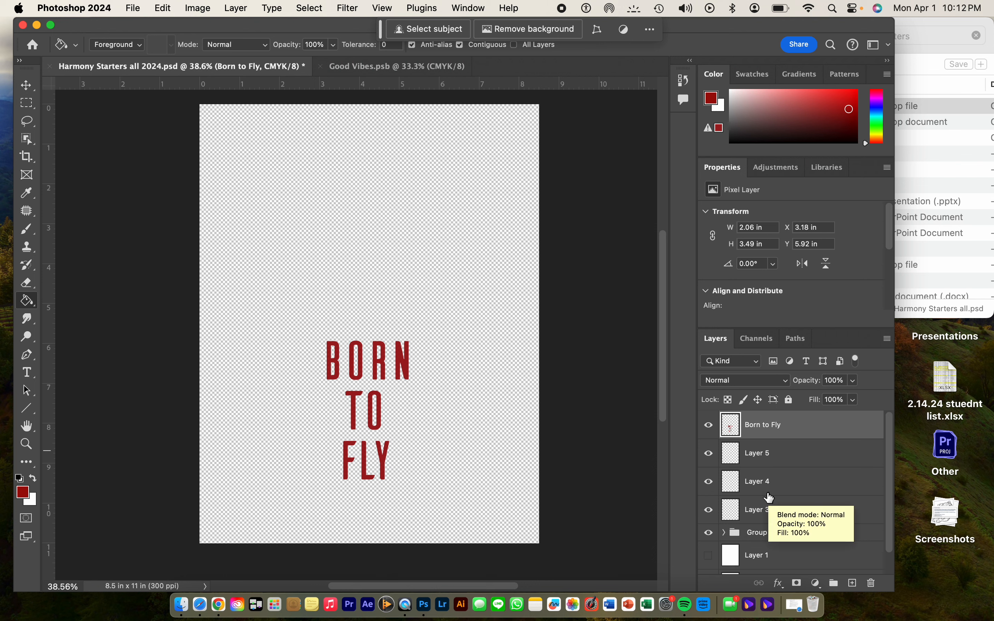